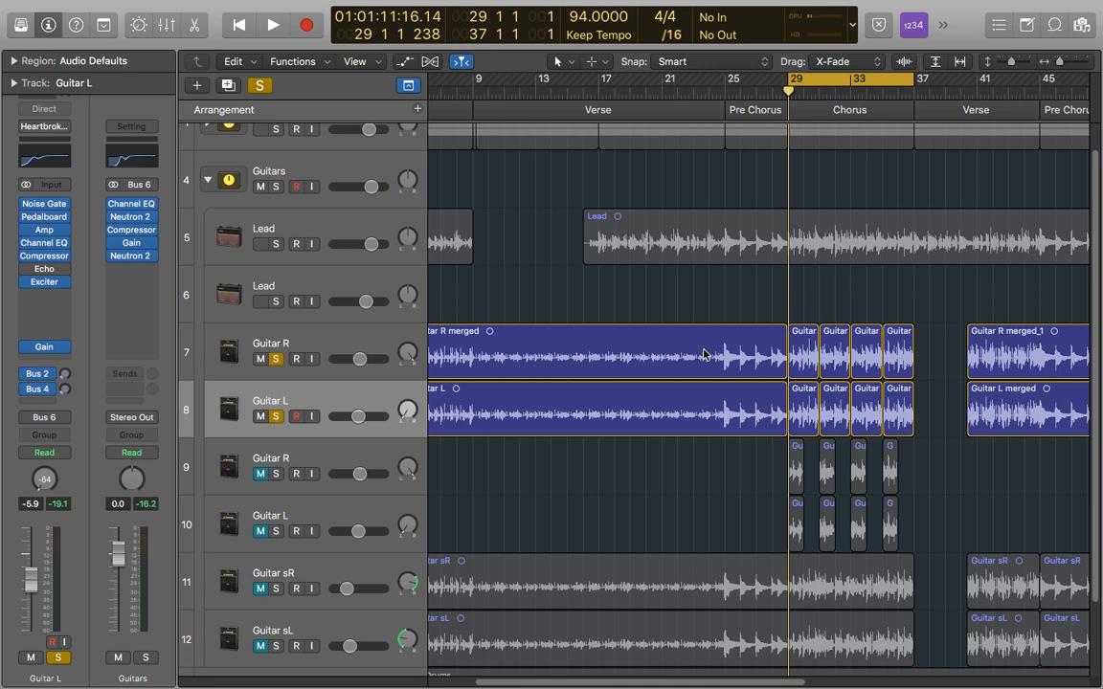
pyautogui.moveTo(585, 345)
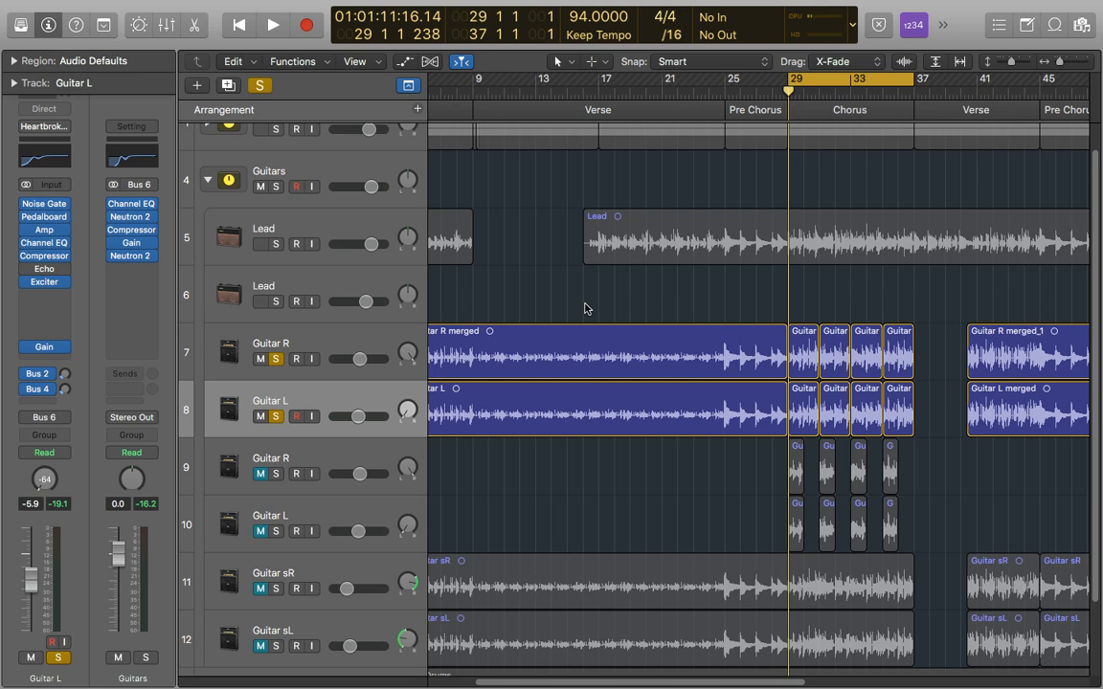
# Open the Channel EQ plug-in window from Guitar R's inspector channel strip
pyautogui.click(270, 342)
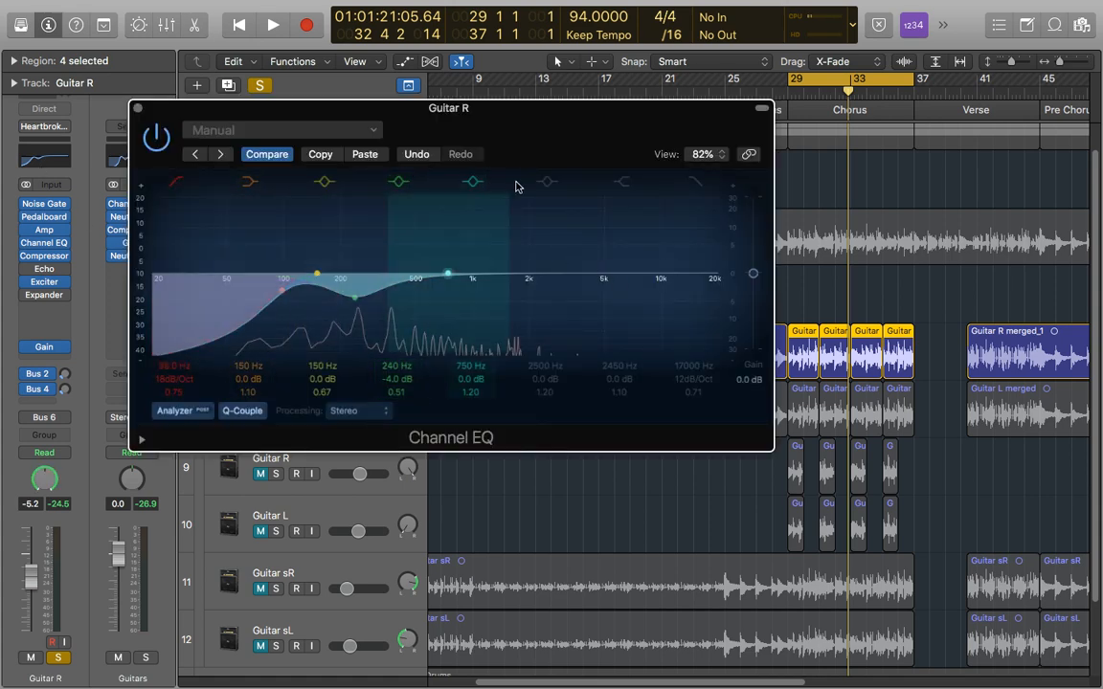
# Set Guitar R's upper-mid EQ band to +3.0 dB at 4650 Hz
pyautogui.click(547, 278)
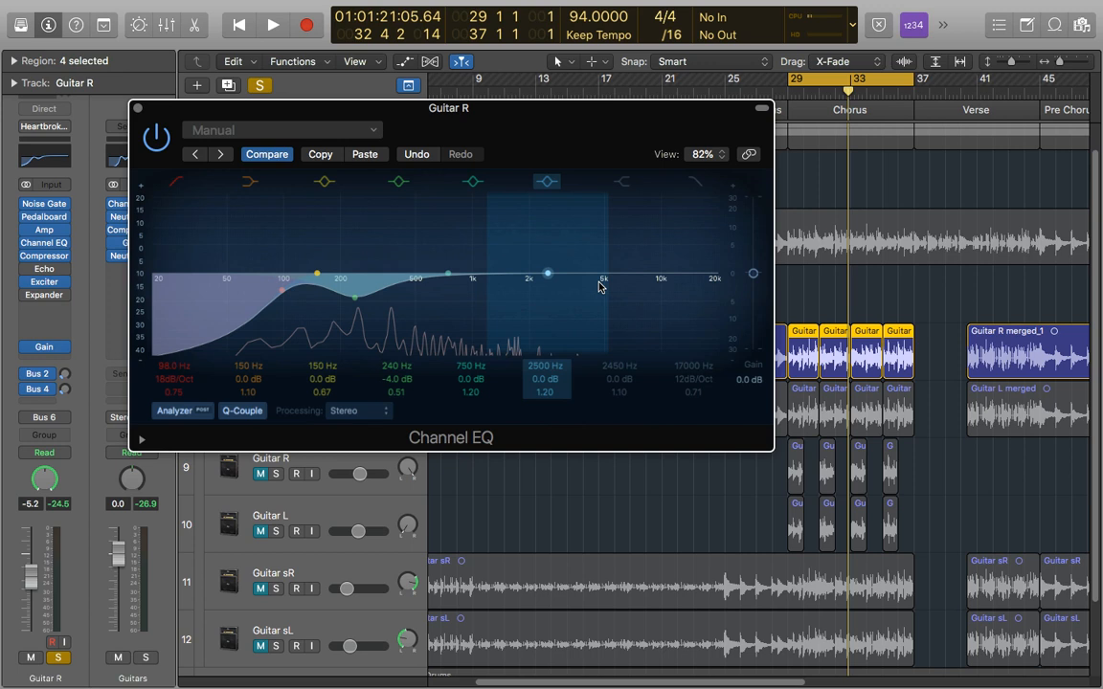
pyautogui.moveTo(547, 275); pyautogui.dragTo(578, 275)
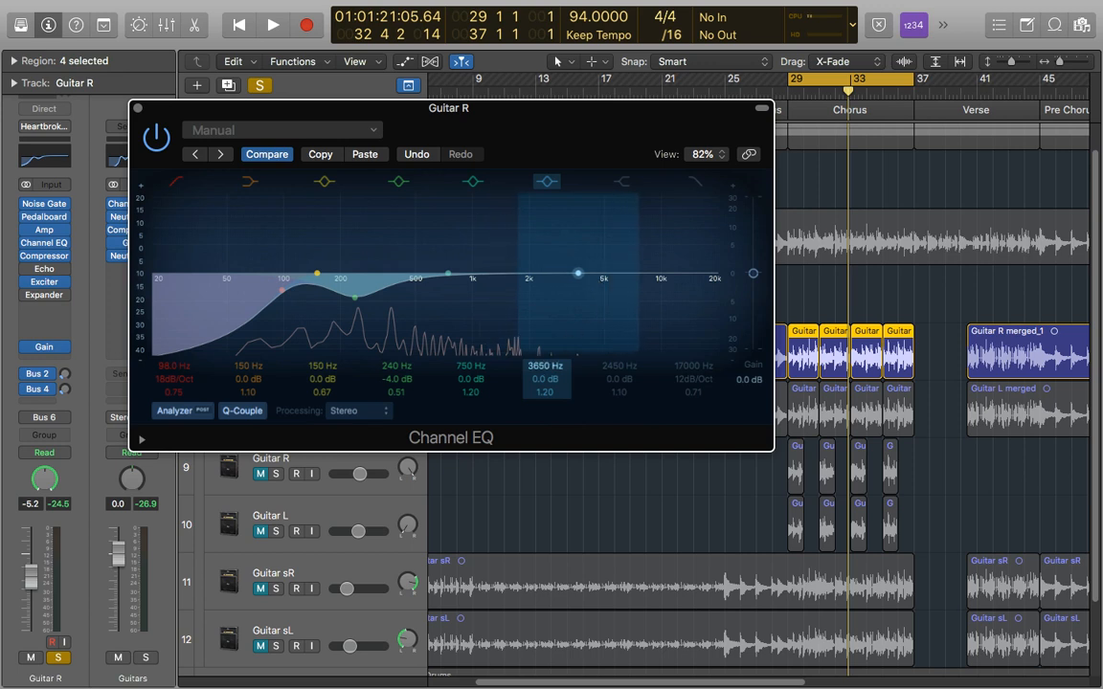
pyautogui.moveTo(578, 274); pyautogui.dragTo(584, 274)
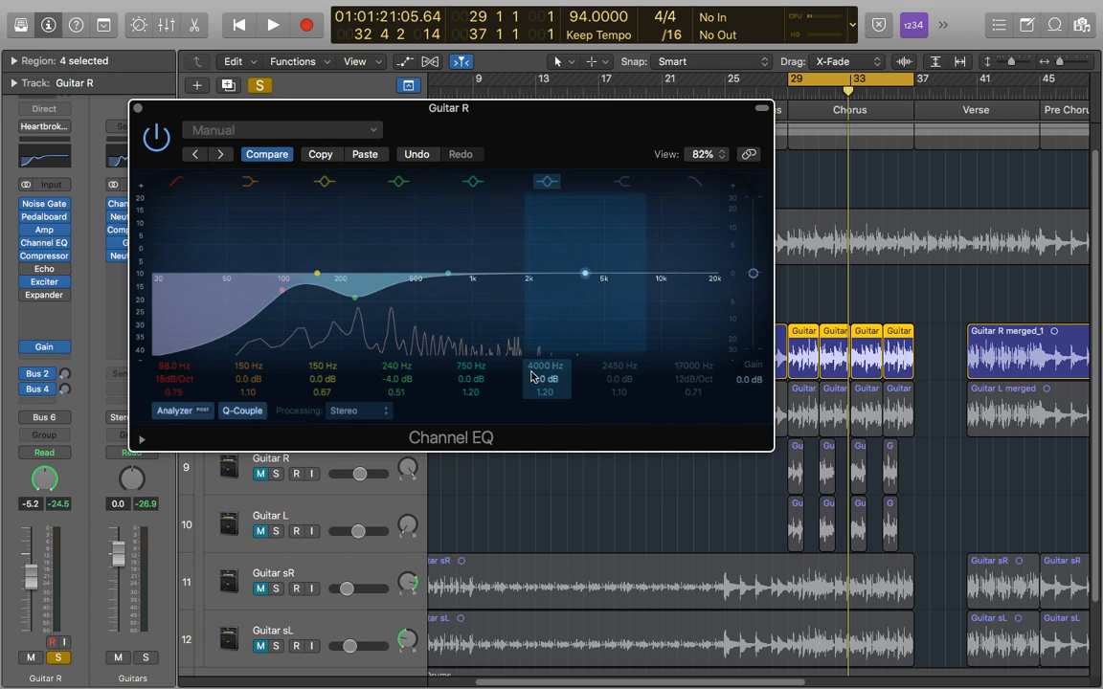
pyautogui.moveTo(584, 273); pyautogui.dragTo(584, 256)
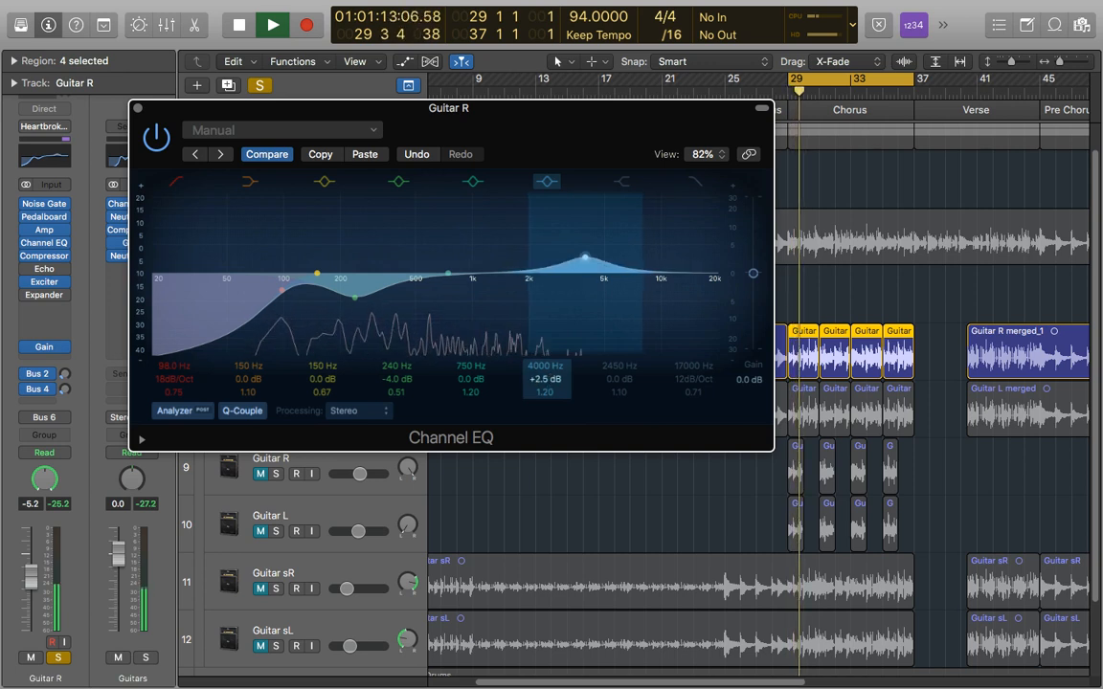
pyautogui.moveTo(584, 263); pyautogui.dragTo(585, 254)
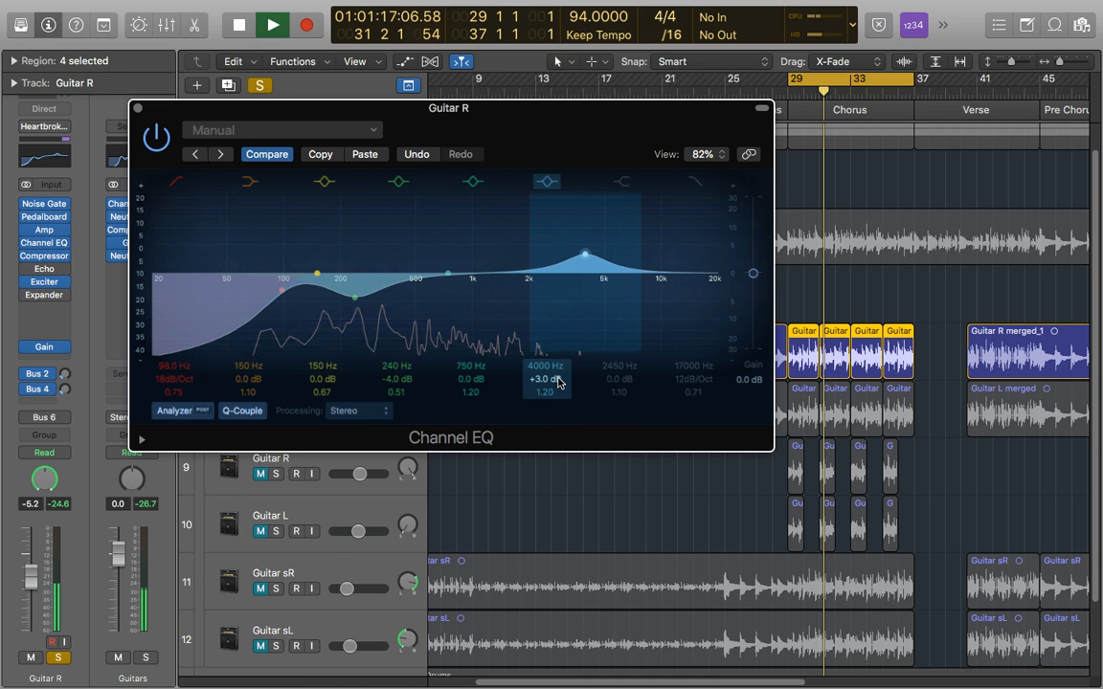
pyautogui.moveTo(584, 255); pyautogui.dragTo(592, 253)
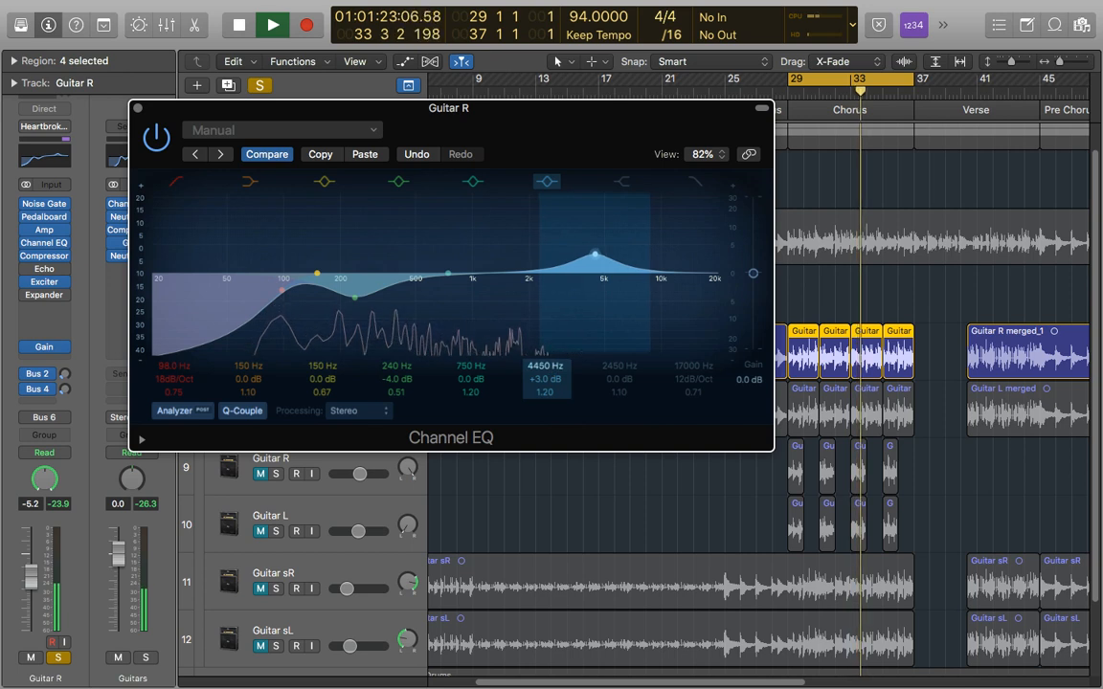
pyautogui.moveTo(594, 254); pyautogui.dragTo(595, 254)
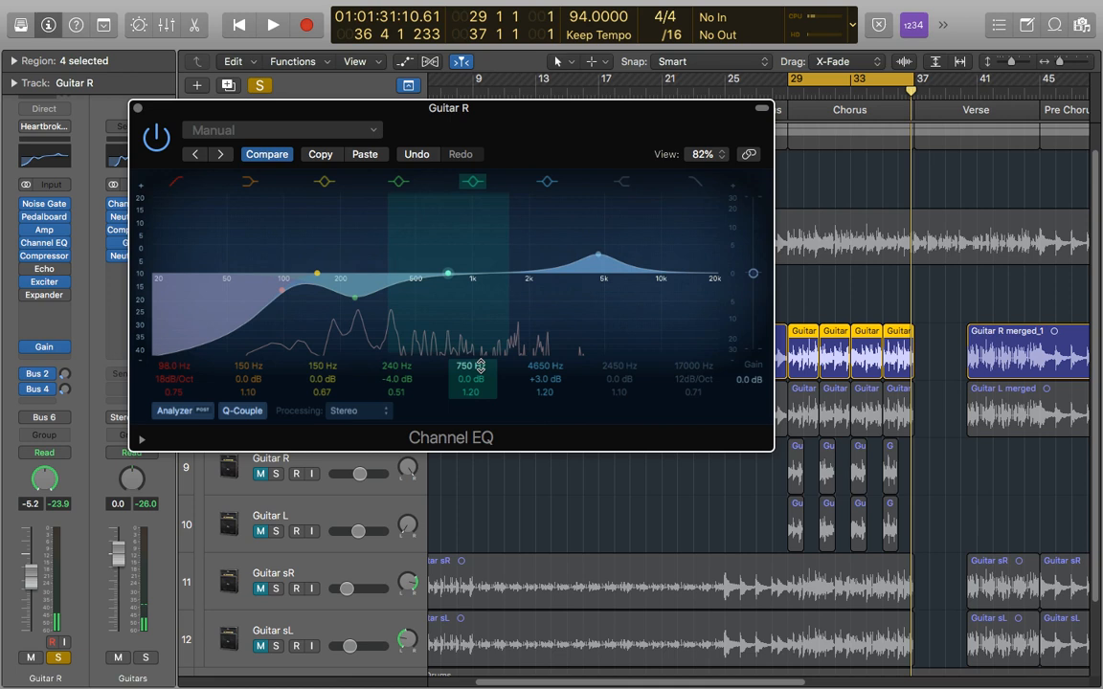
# Move Guitar R's mid band to about 2150 Hz as a -3.0 dB cut, auditioning playback
pyautogui.moveTo(447, 273); pyautogui.dragTo(517, 273)
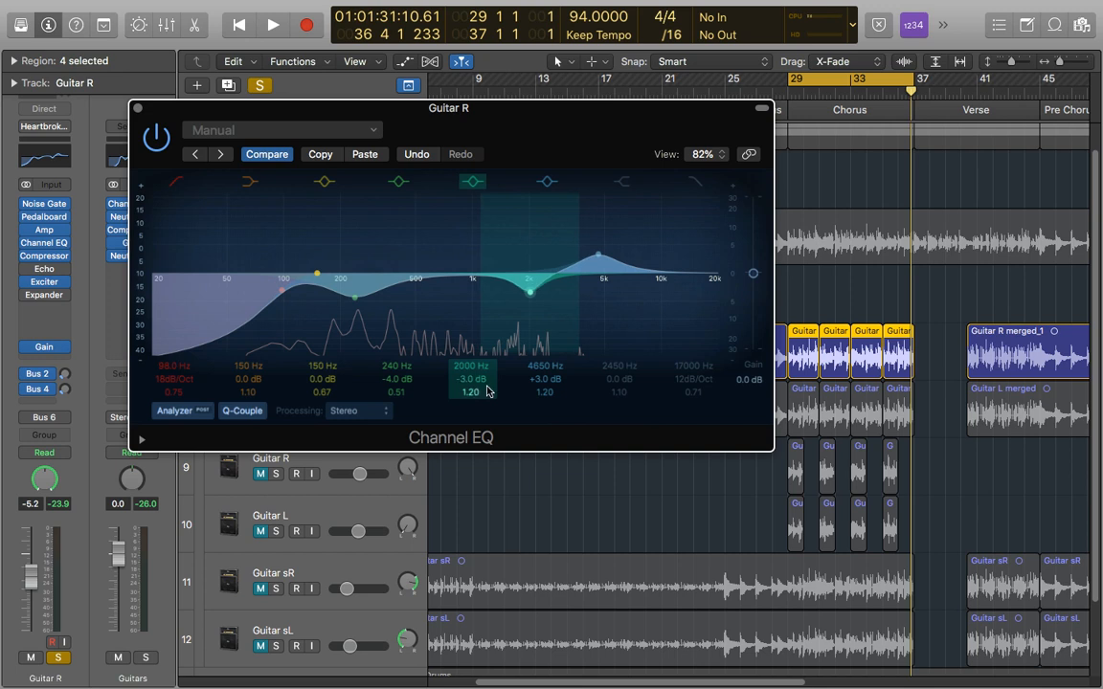
pyautogui.click(273, 25)
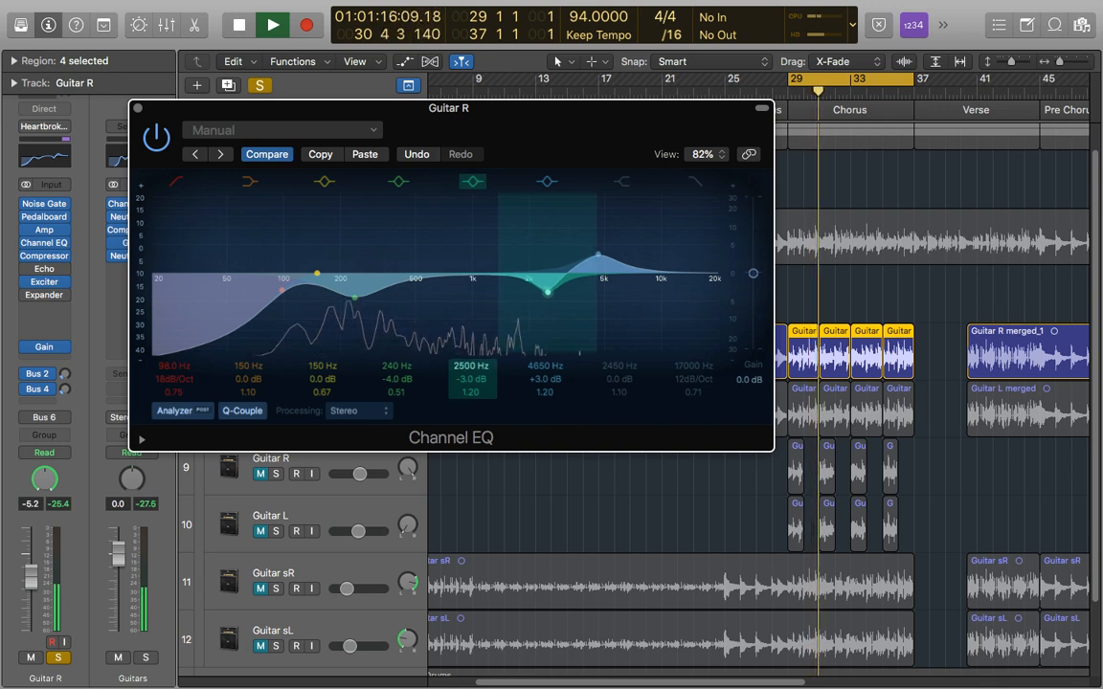
pyautogui.moveTo(546, 292); pyautogui.dragTo(529, 277)
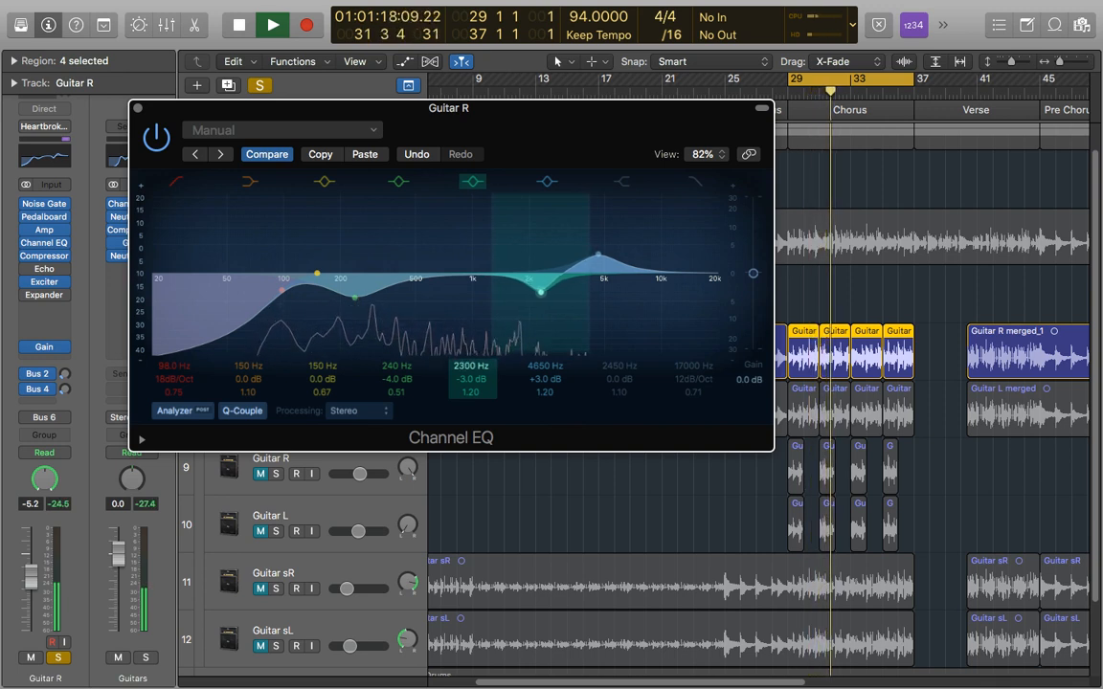
pyautogui.moveTo(530, 279); pyautogui.dragTo(536, 292)
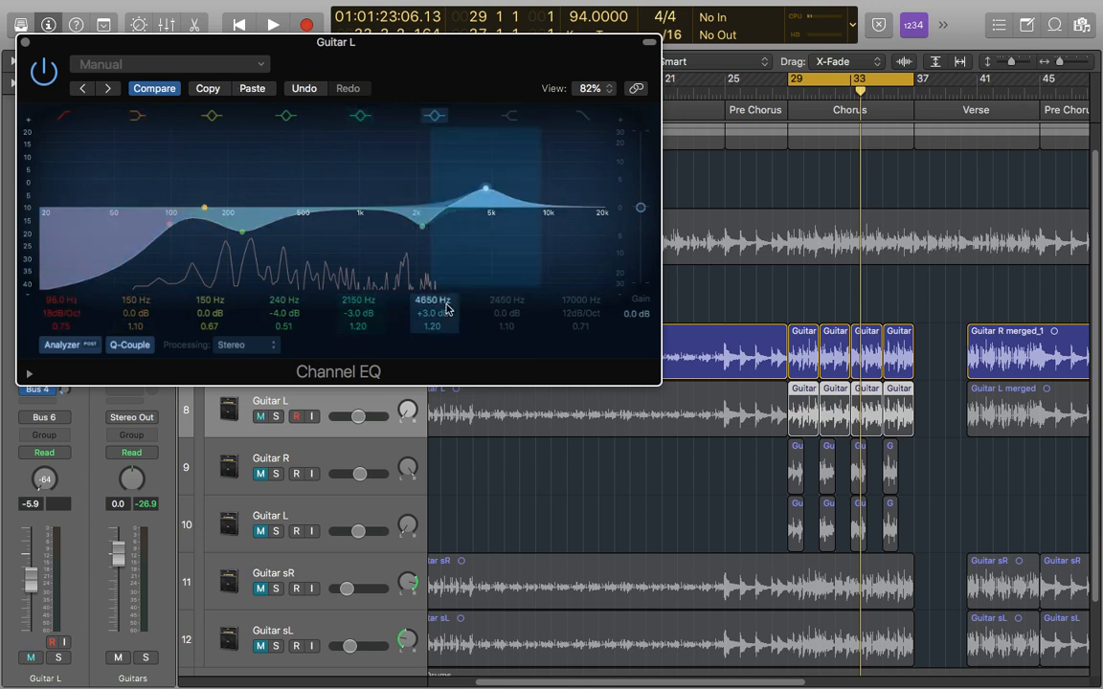
# Invert Guitar L's EQ to -3 dB at 4650 Hz and +3 dB at 2150 Hz, then play
pyautogui.moveTo(486, 188); pyautogui.dragTo(486, 213)
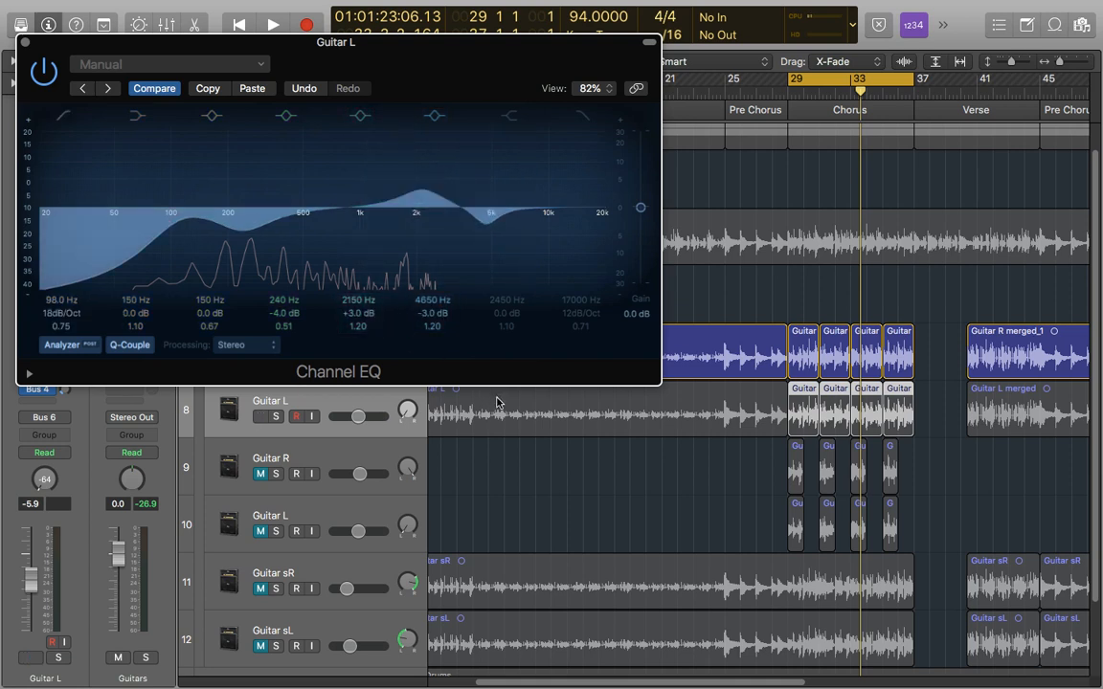
pyautogui.click(421, 188)
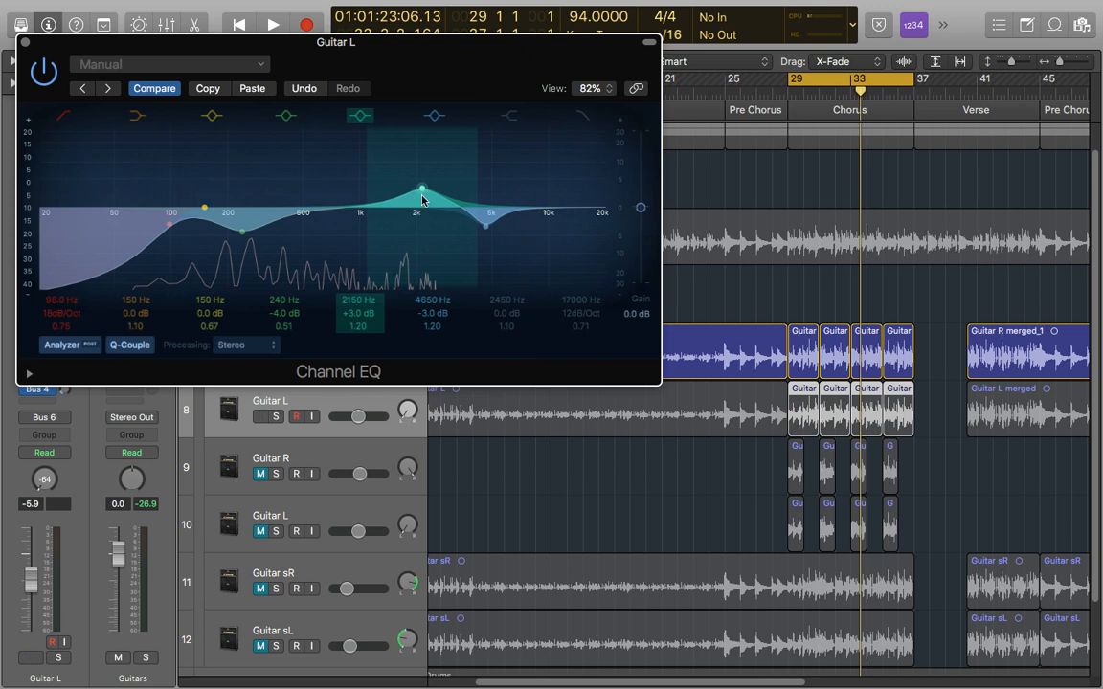
pyautogui.click(259, 416)
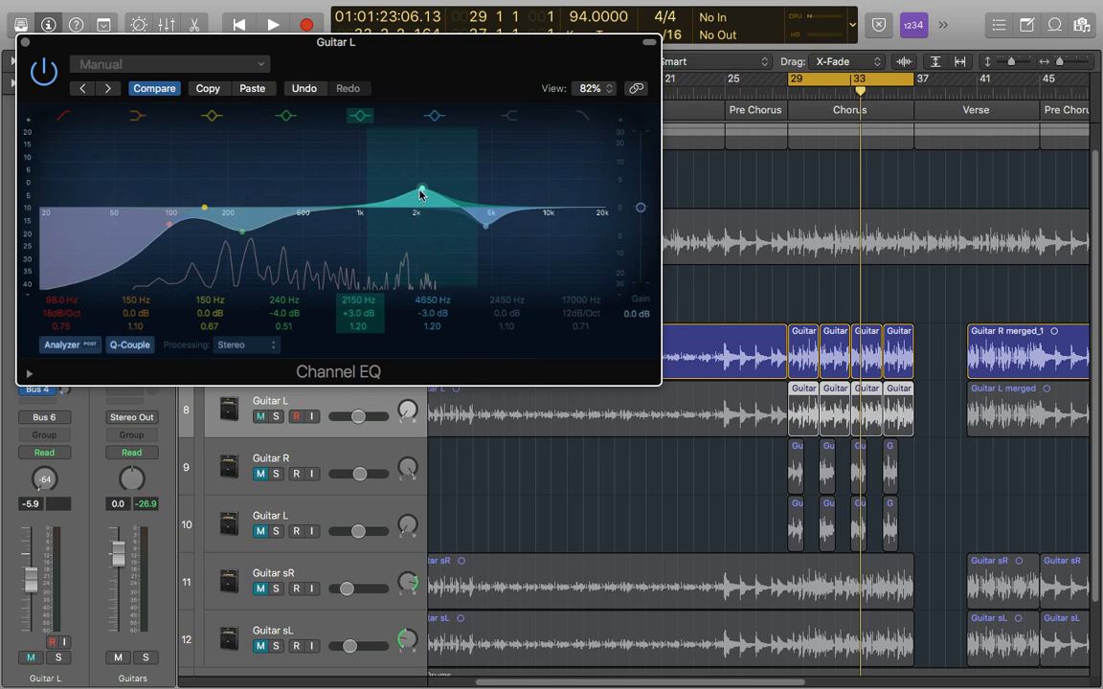
pyautogui.click(259, 415)
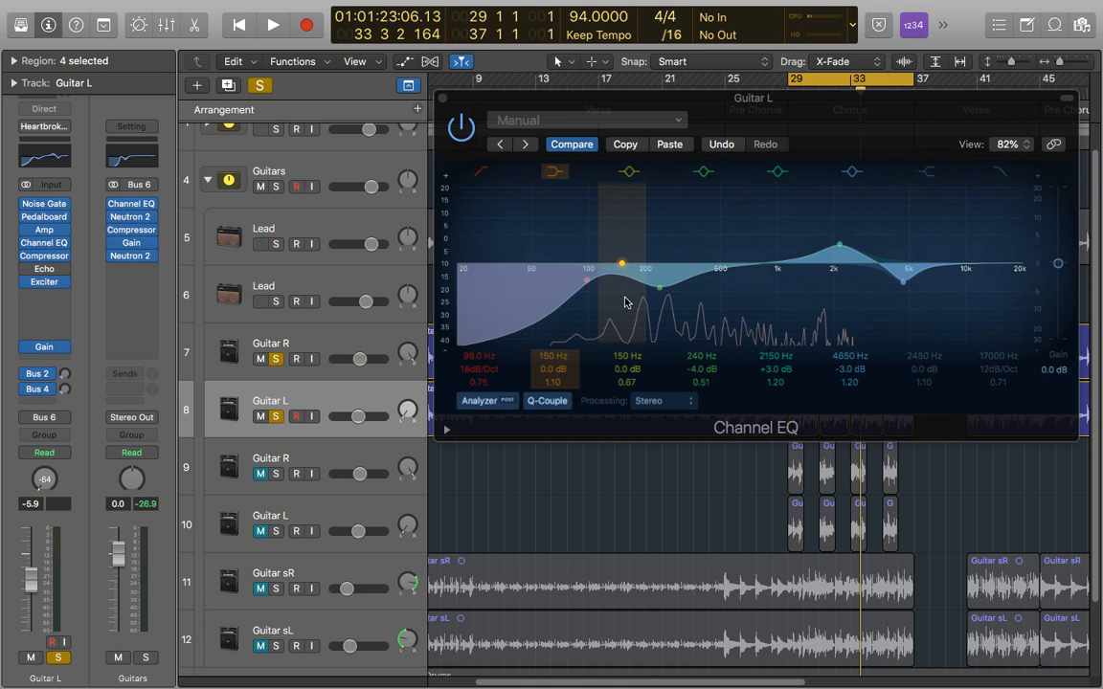
pyautogui.click(273, 25)
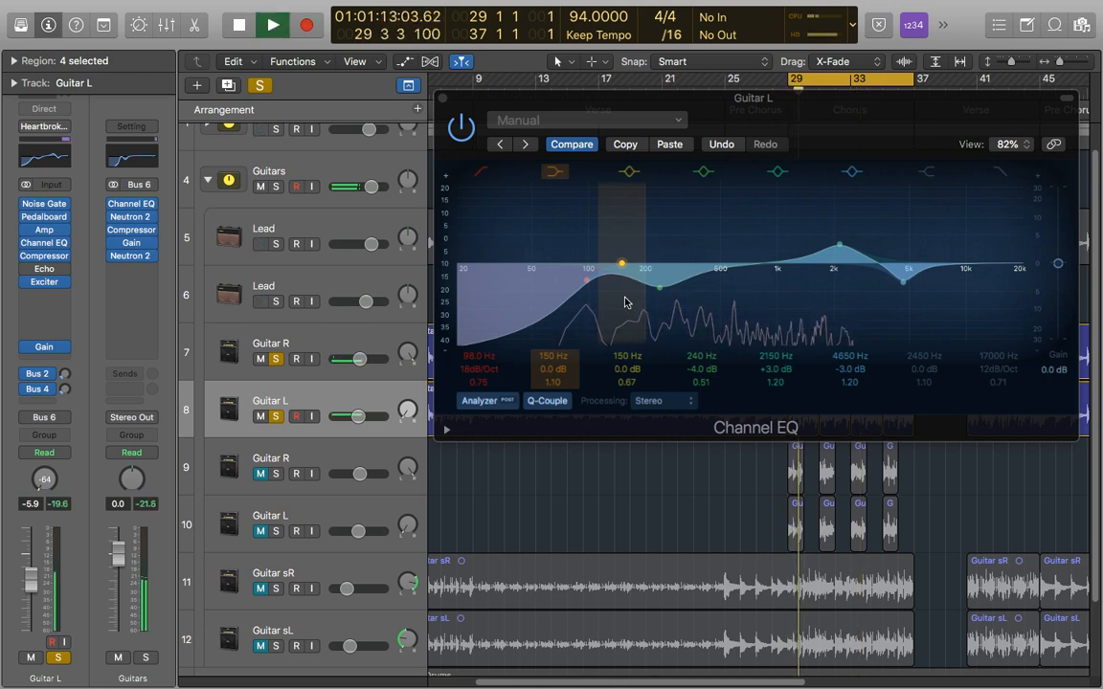